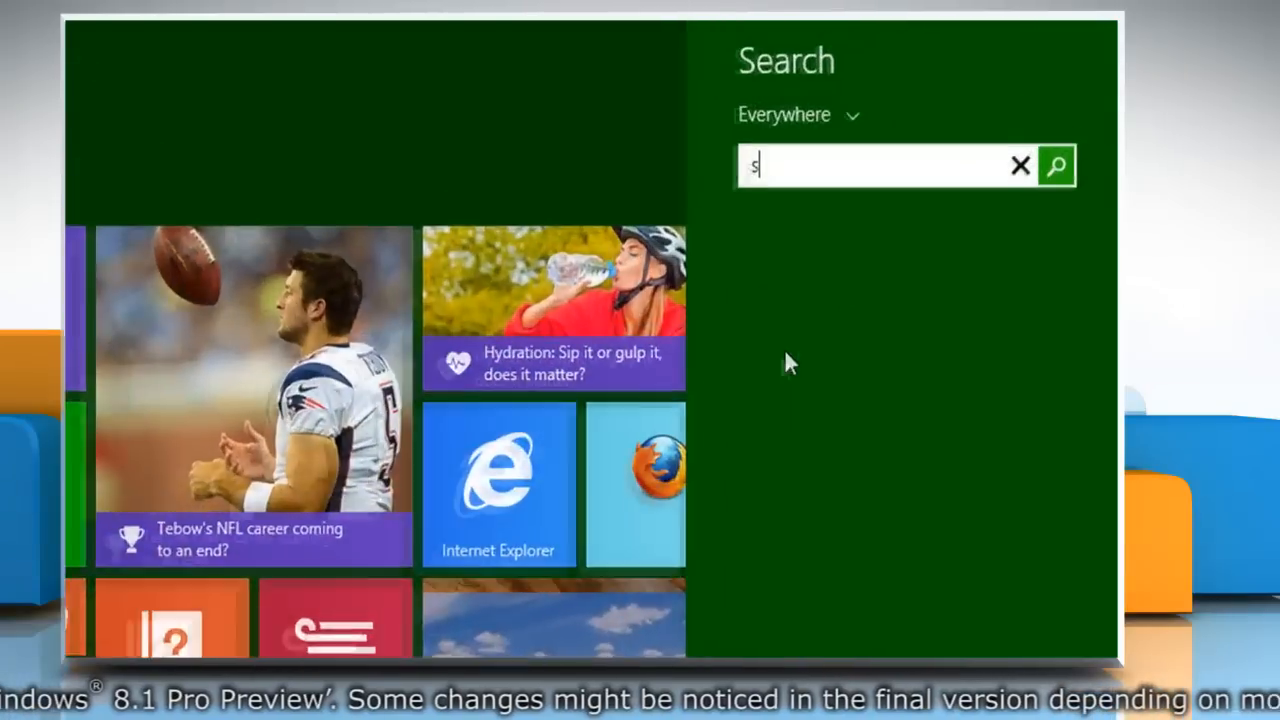
Search 'system restore point' and open 'Create a restore point' to reach System Protection.
{"action": "type", "text": "ystem restore point"}
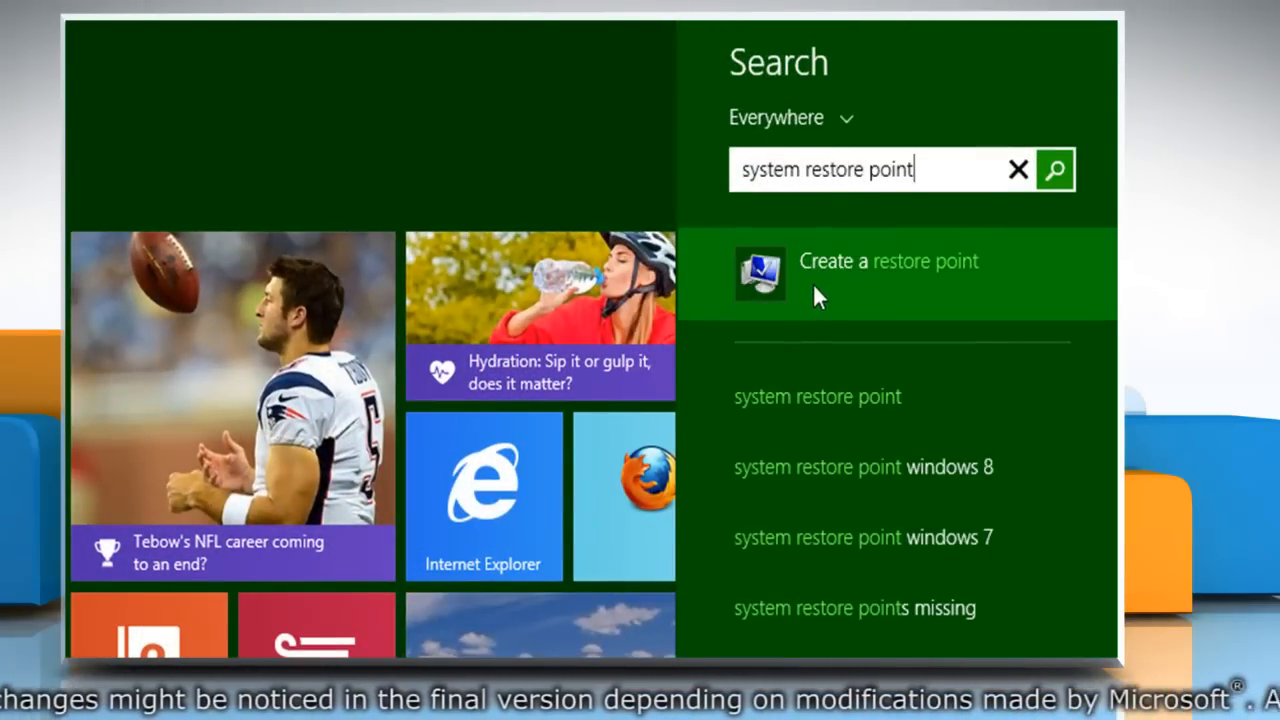
{"action": "left_click", "coordinate": [888, 260]}
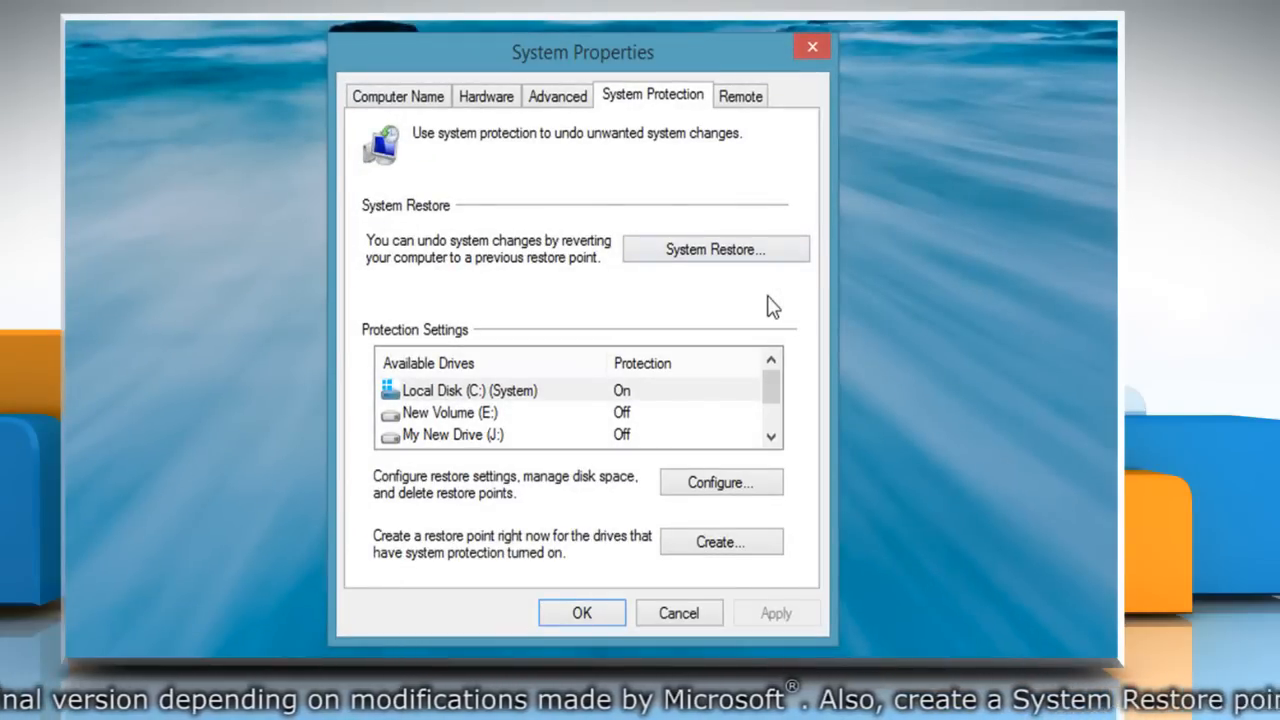
{"action": "mouse_move", "coordinate": [728, 542]}
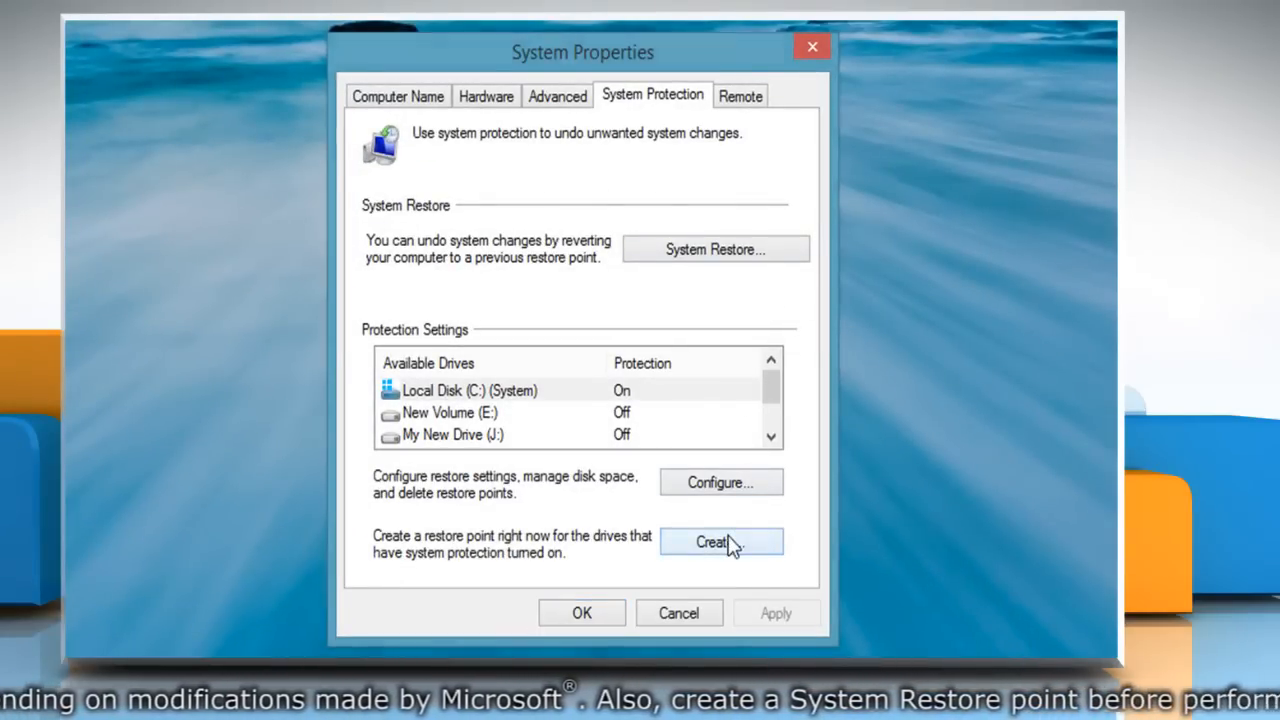
Create a restore point described 'new restore p' and close the success message.
{"action": "left_click", "coordinate": [720, 540]}
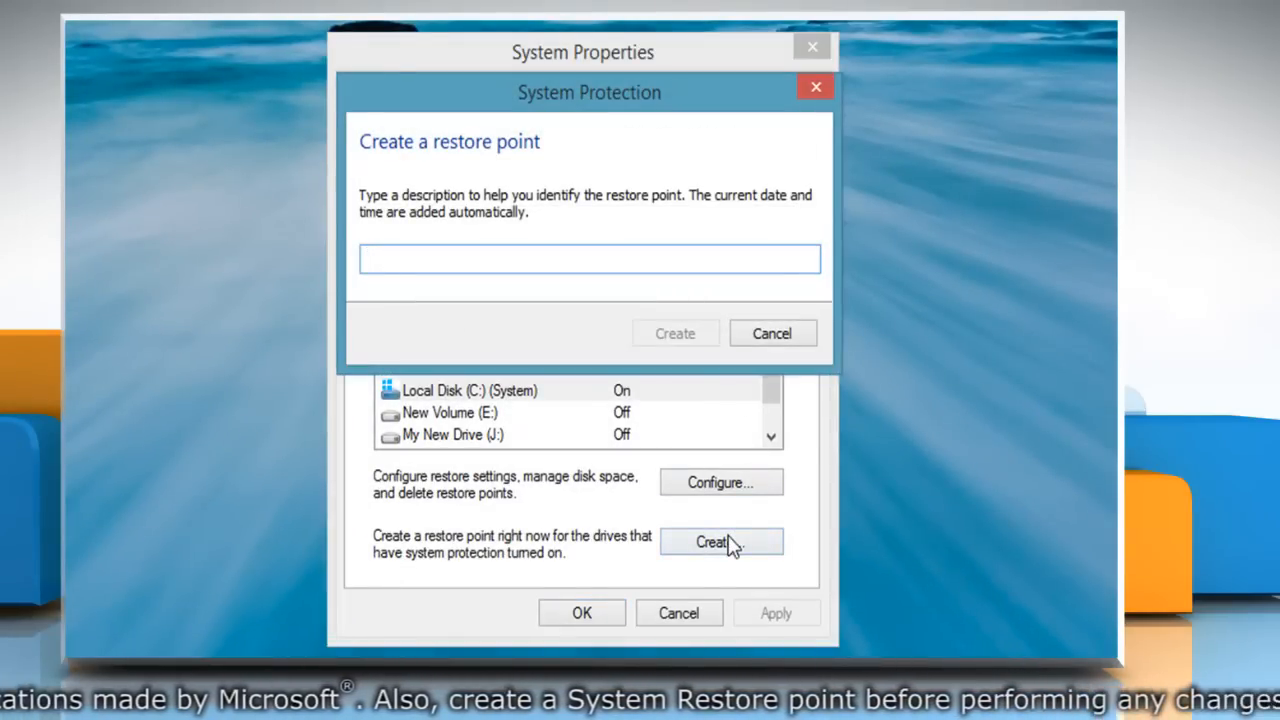
{"action": "type", "text": "new restore p"}
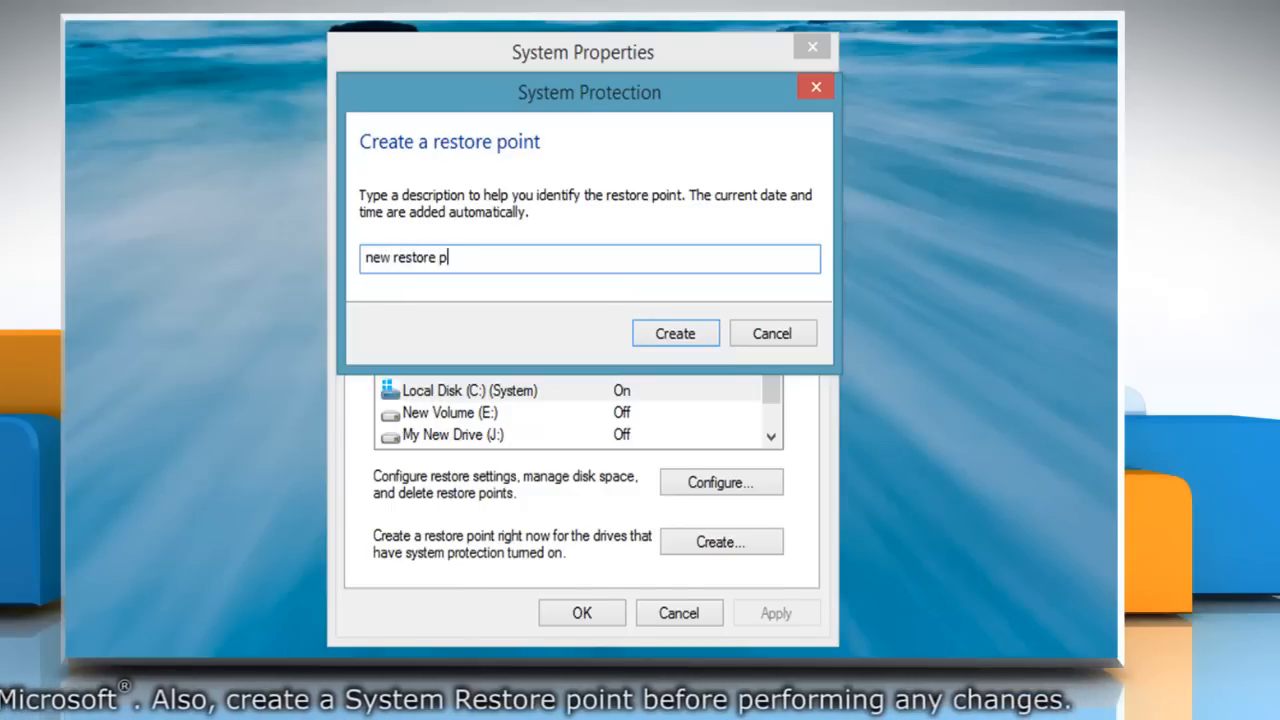
{"action": "left_click", "coordinate": [676, 332]}
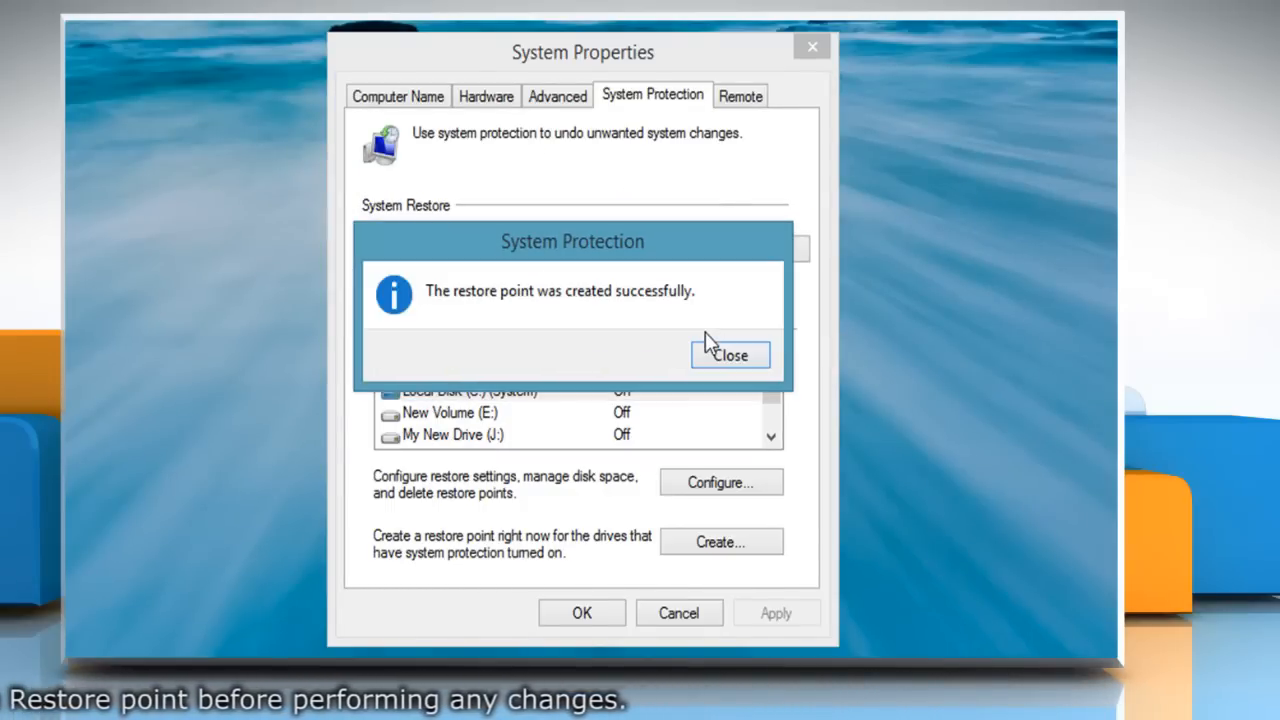
{"action": "left_click", "coordinate": [730, 356]}
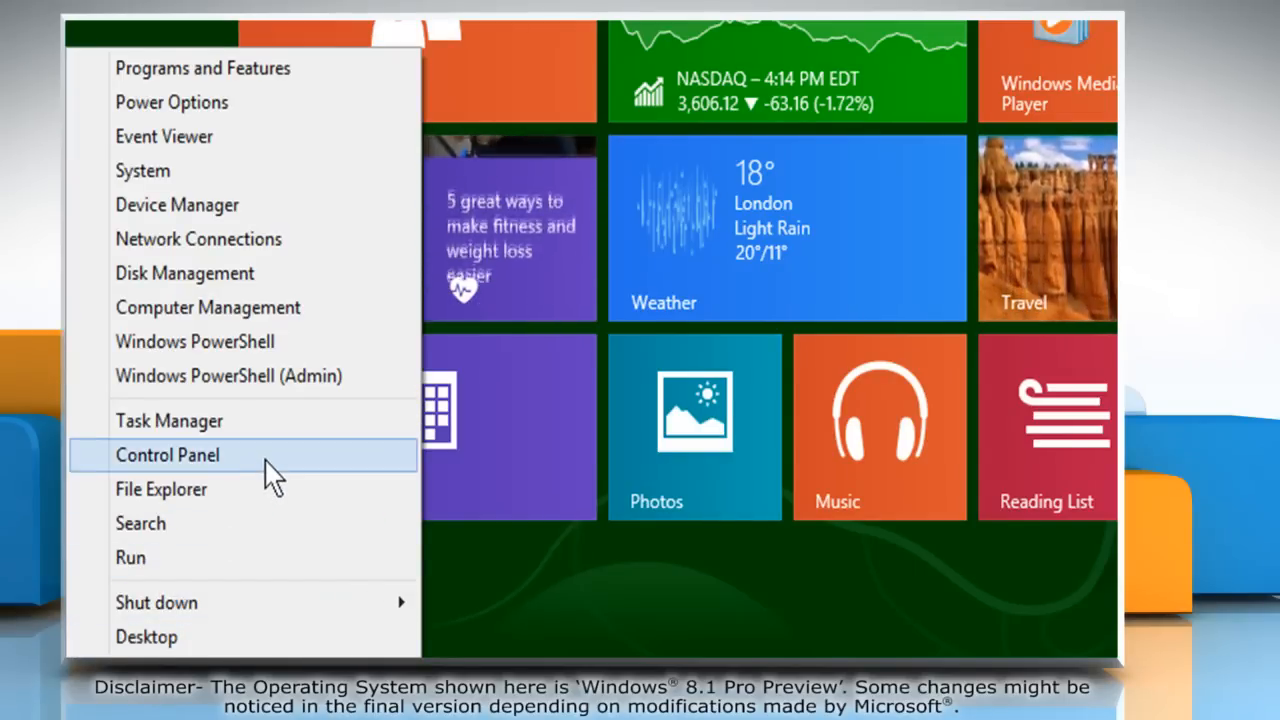
Open Control Panel from the Start button's quick-link menu.
{"action": "left_click", "coordinate": [168, 456]}
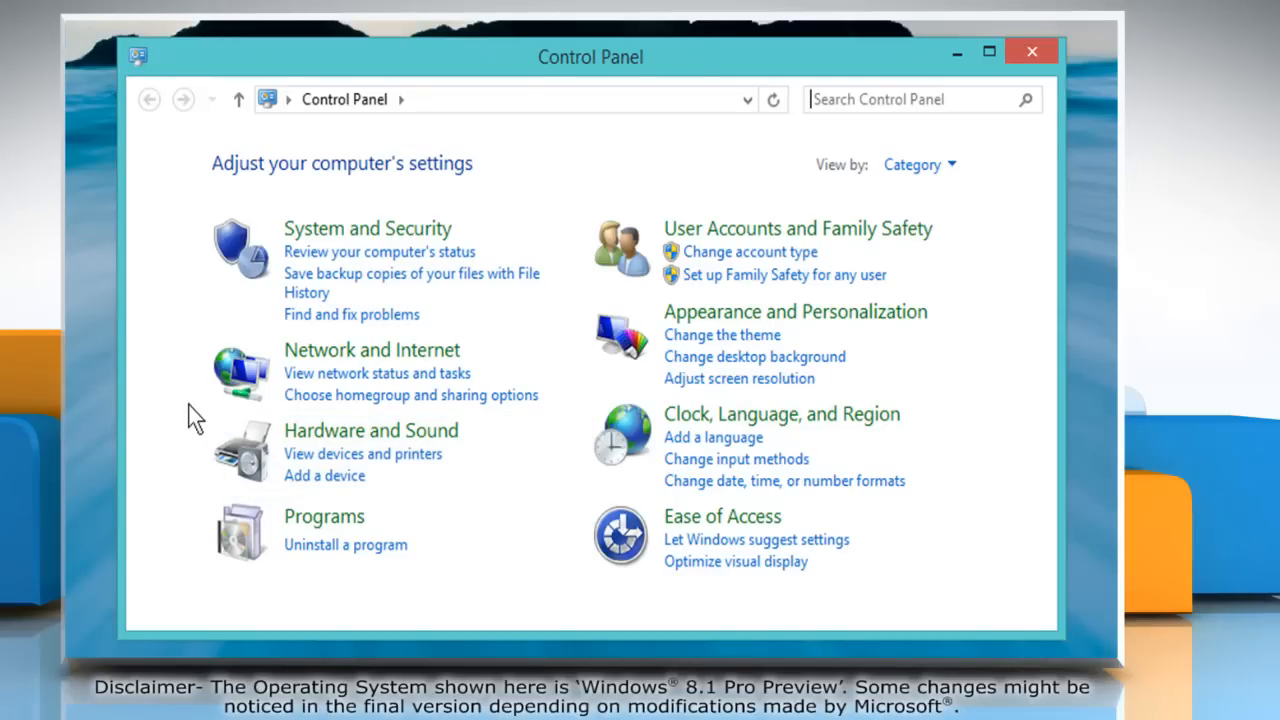
Reach 'Turn Windows Firewall on or off' via System and Security > Windows Firewall.
{"action": "left_click", "coordinate": [368, 228]}
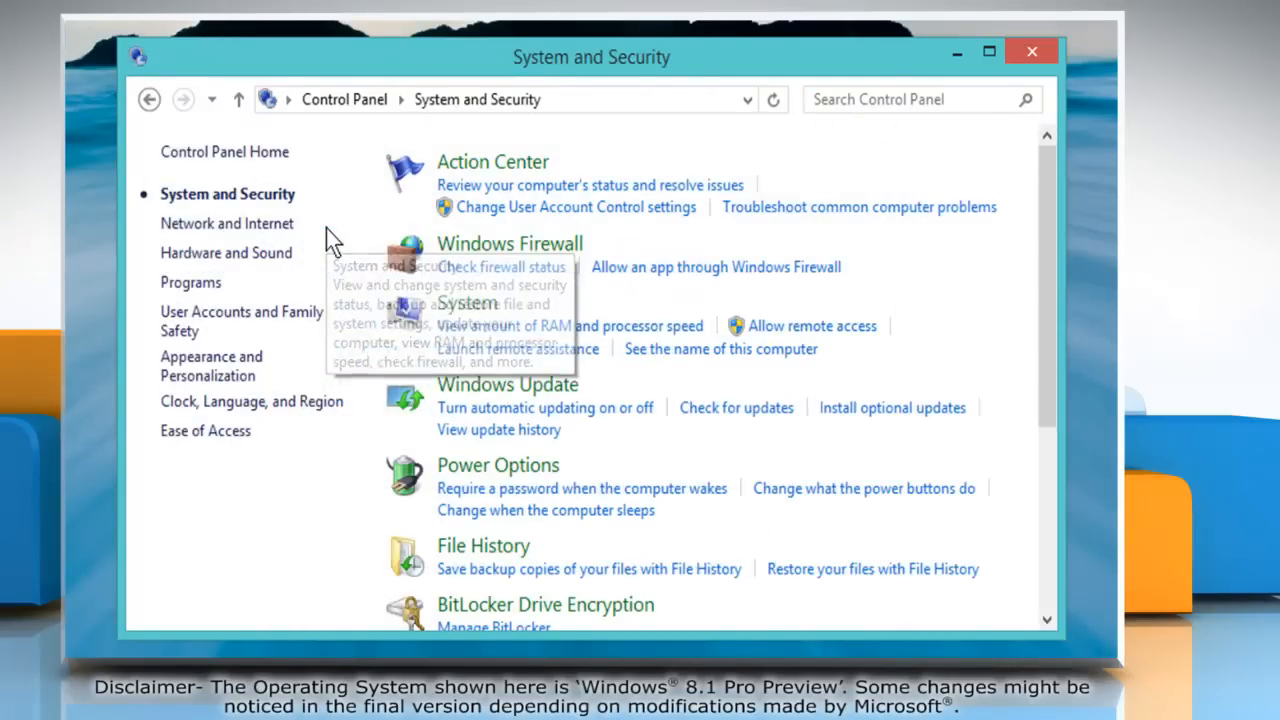
{"action": "left_click", "coordinate": [508, 244]}
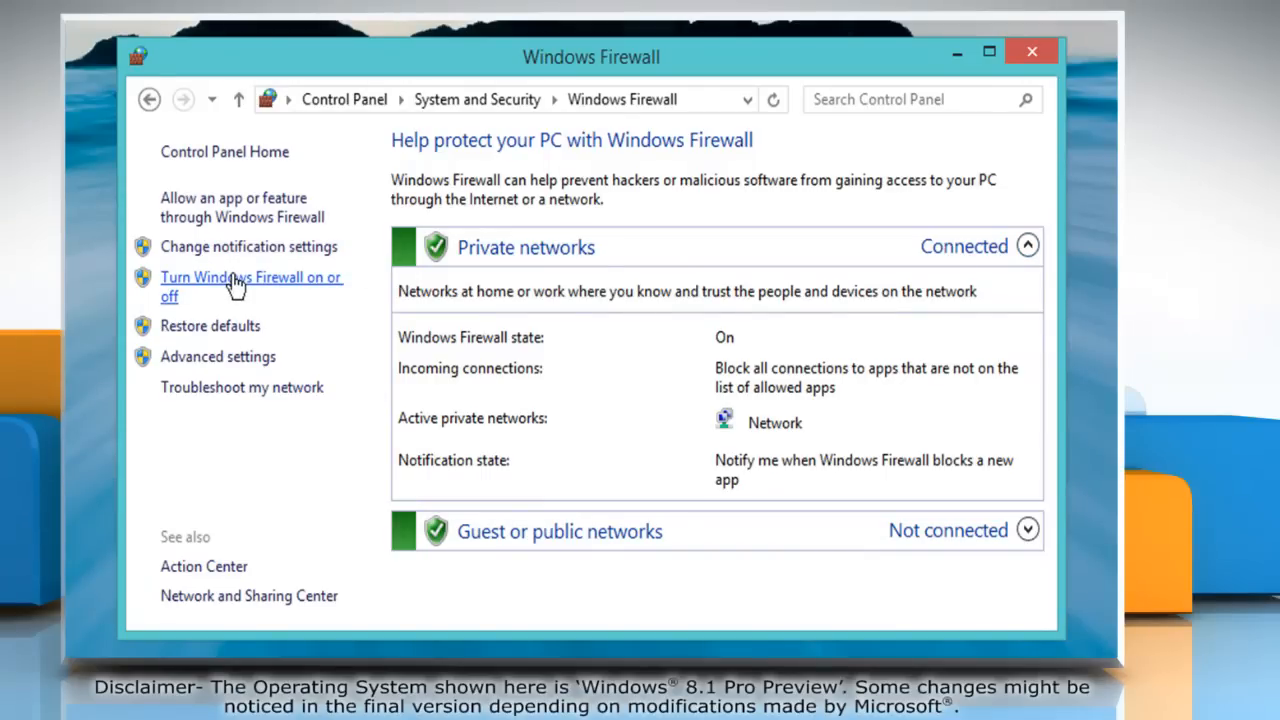
{"action": "left_click", "coordinate": [240, 286]}
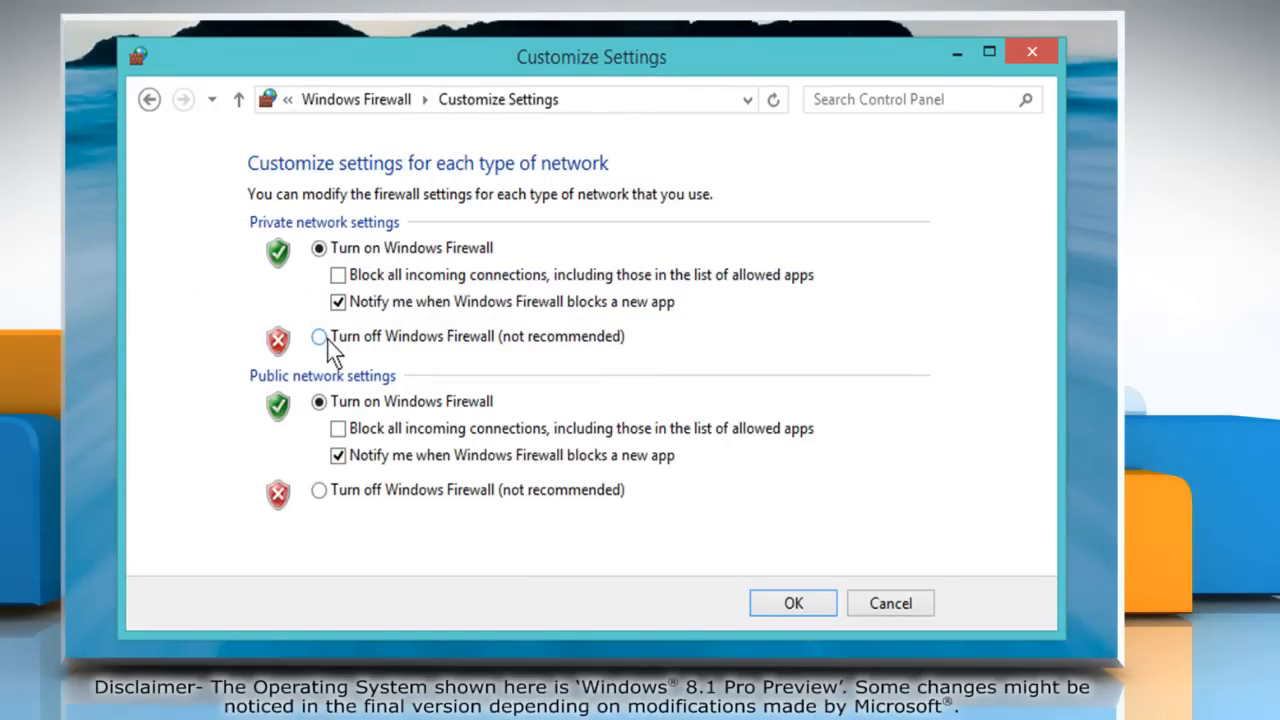
Turn off Windows Firewall for private and public networks and confirm with OK.
{"action": "left_click", "coordinate": [318, 336]}
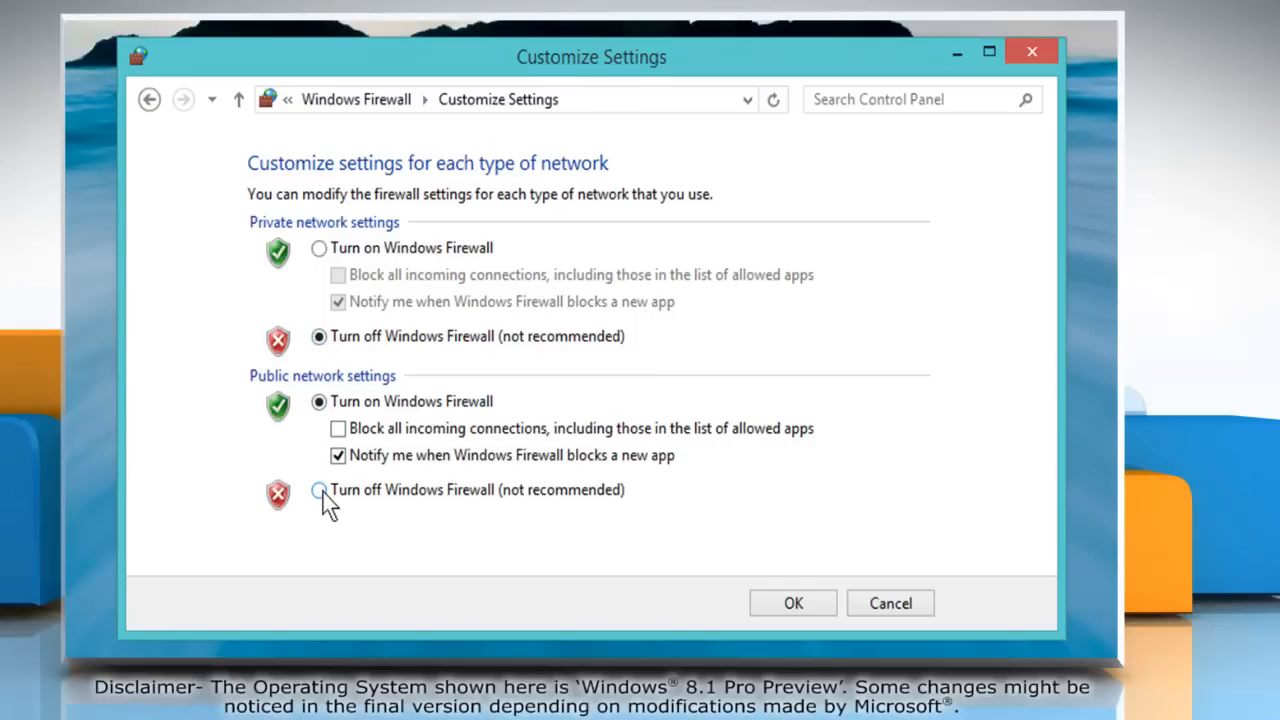
{"action": "left_click", "coordinate": [320, 490]}
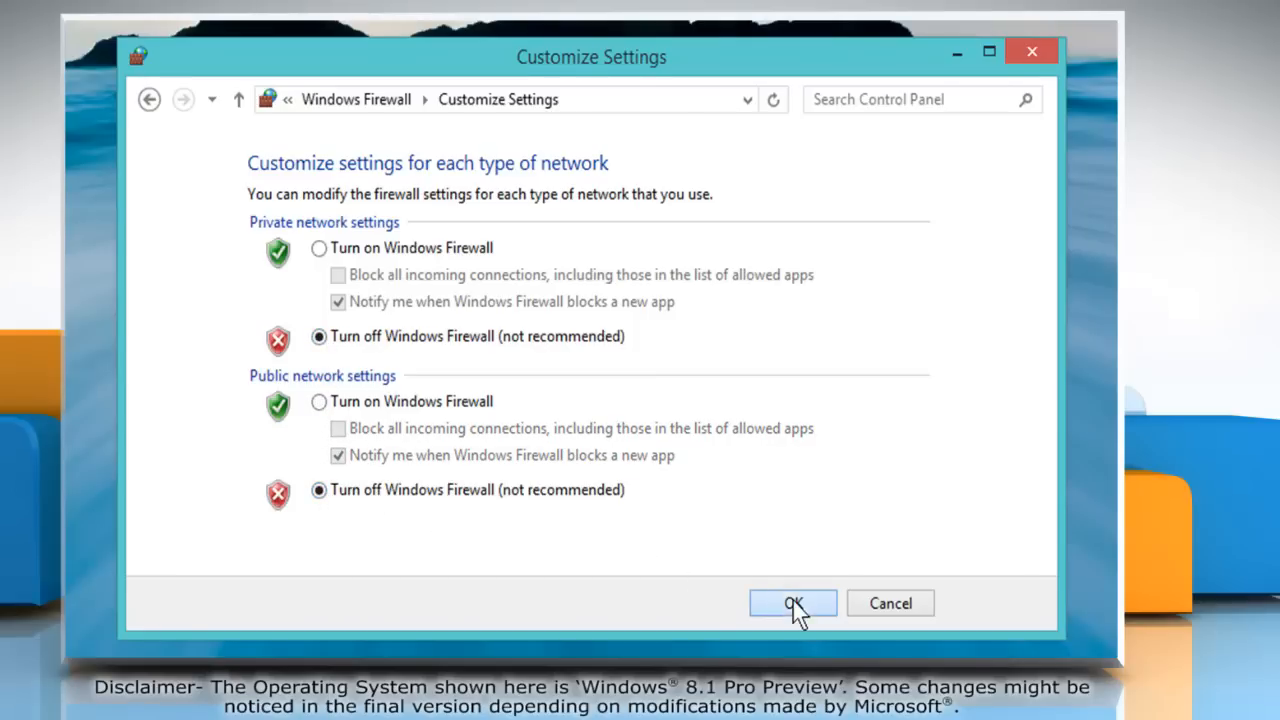
{"action": "left_click", "coordinate": [792, 604]}
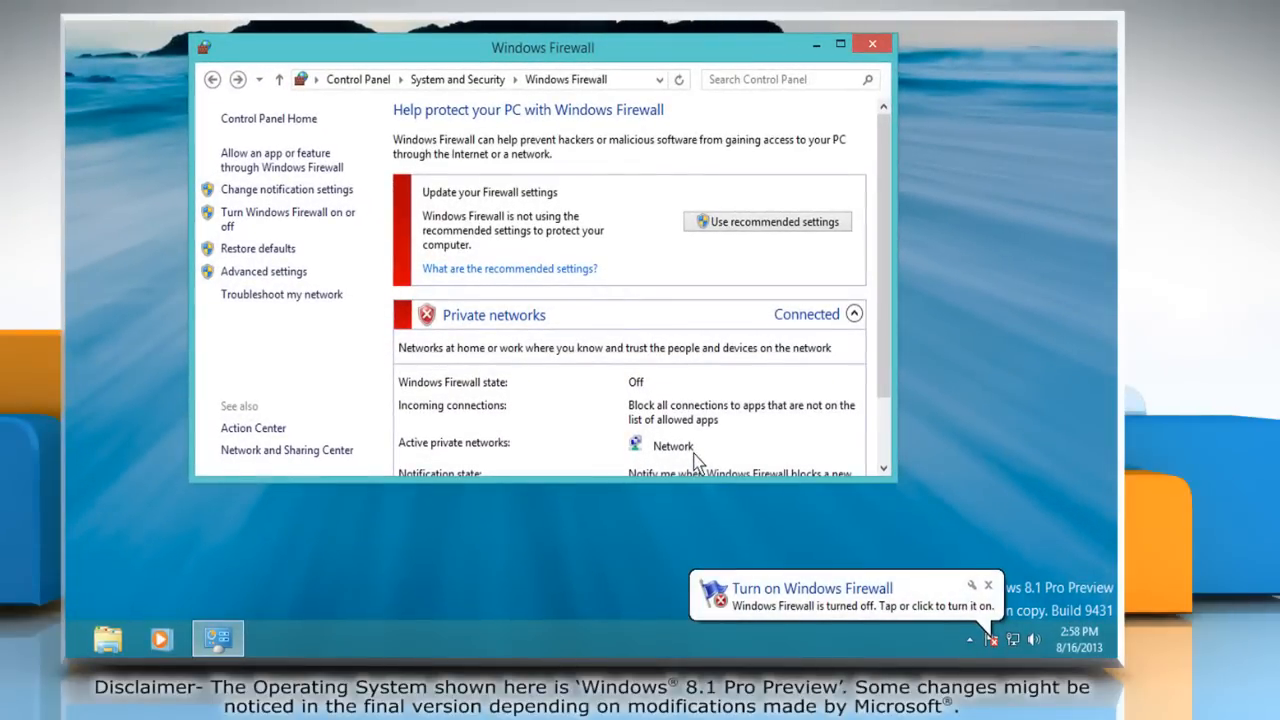